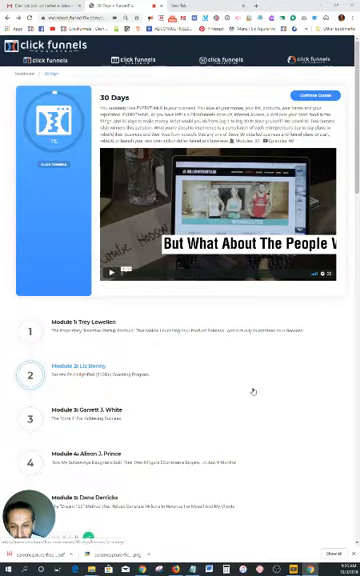
# Step: Scroll the 30 Days course module list down to Modules 21–30, then back up slightly
pyautogui.scroll(-3)
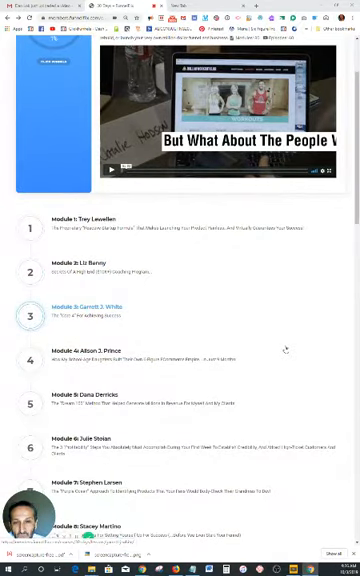
pyautogui.scroll(-3)
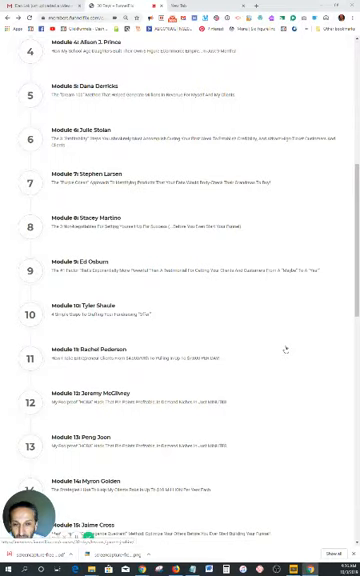
pyautogui.scroll(3)
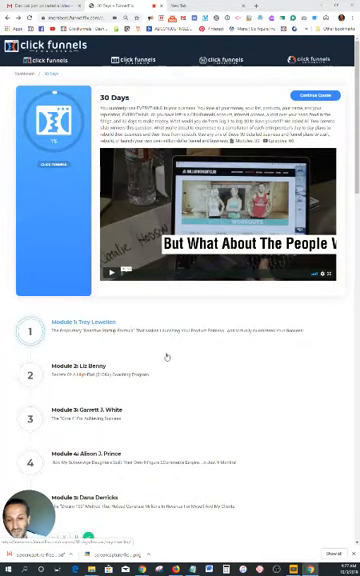
pyautogui.scroll(-3)
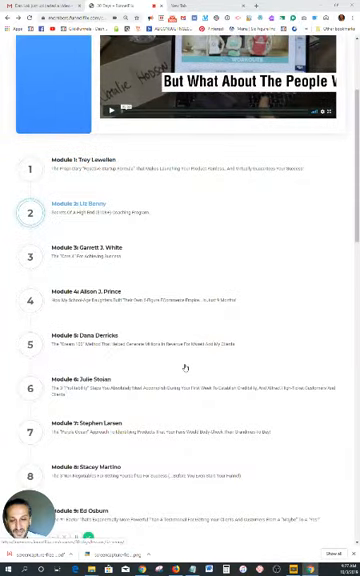
pyautogui.scroll(-3)
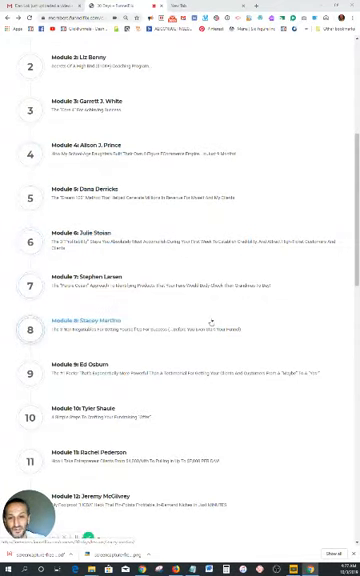
pyautogui.scroll(-3)
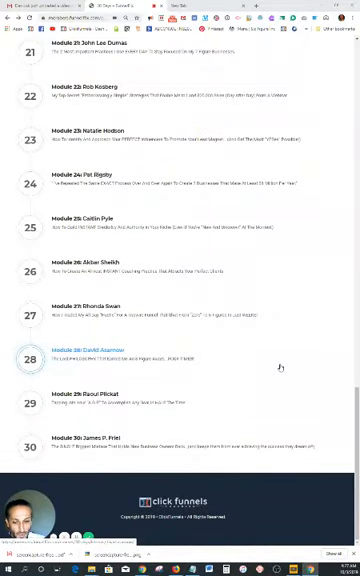
pyautogui.moveTo(281, 370)
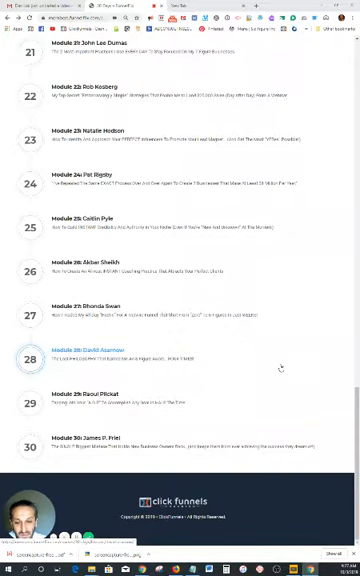
pyautogui.scroll(3)
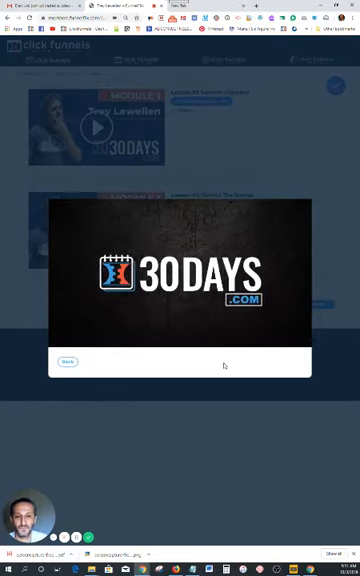
# Step: Play the 30DAYS interview preview from the Module 1 Trey Lewellen thumbnail
pyautogui.click(178, 283)
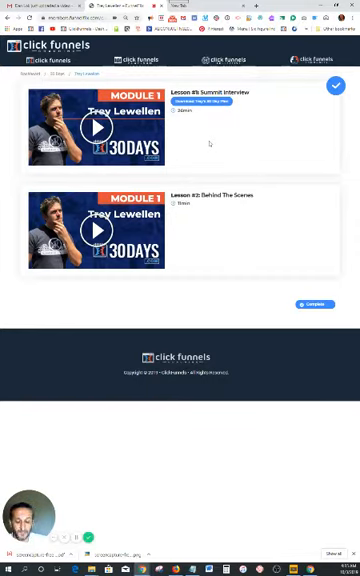
pyautogui.moveTo(225, 140)
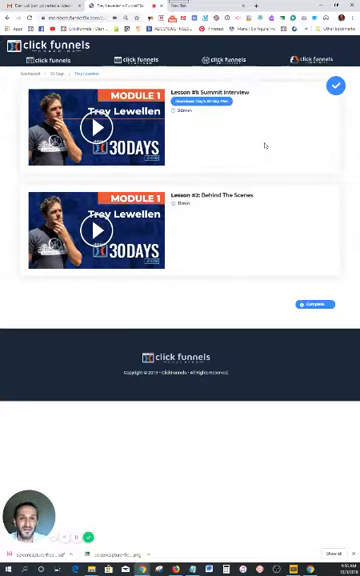
pyautogui.moveTo(275, 132)
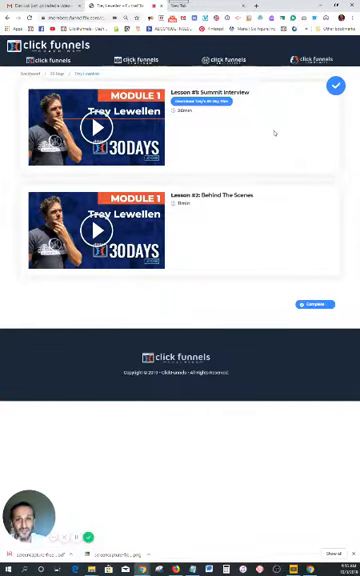